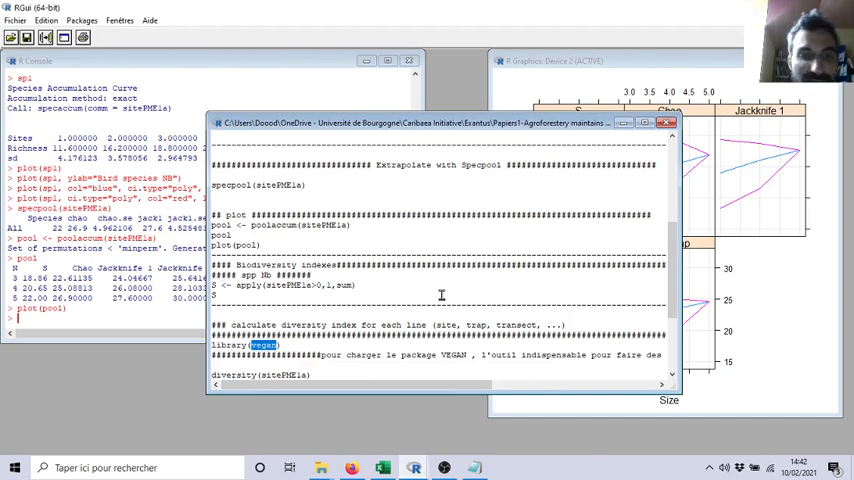
mouse_move(378, 338)
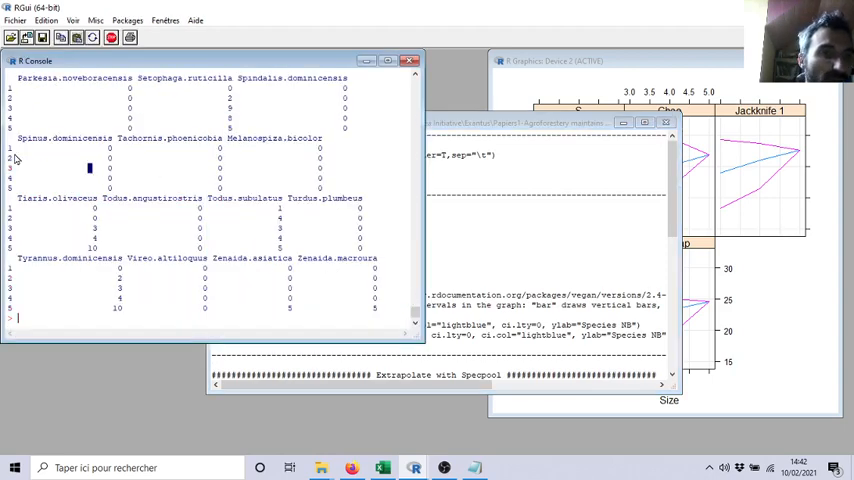
mouse_move(96, 180)
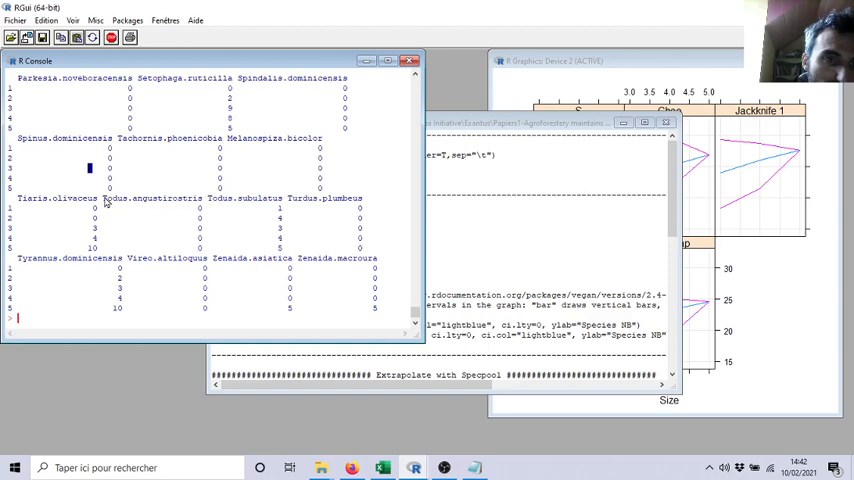
mouse_move(148, 200)
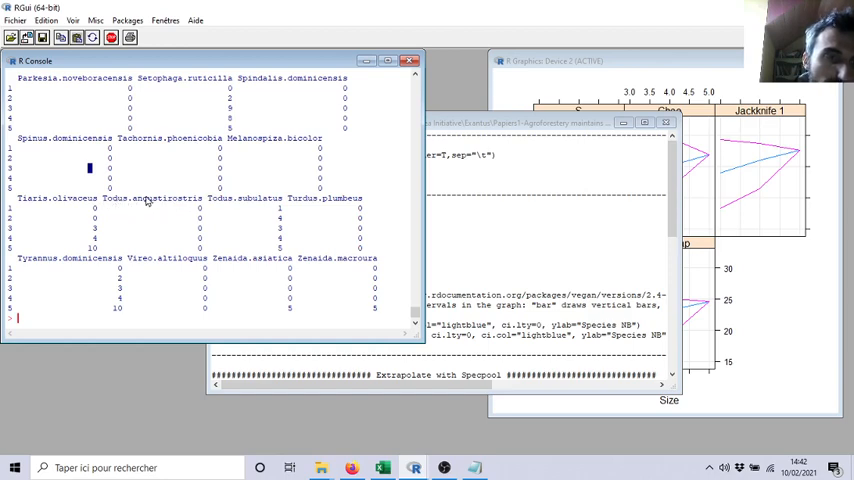
mouse_move(198, 210)
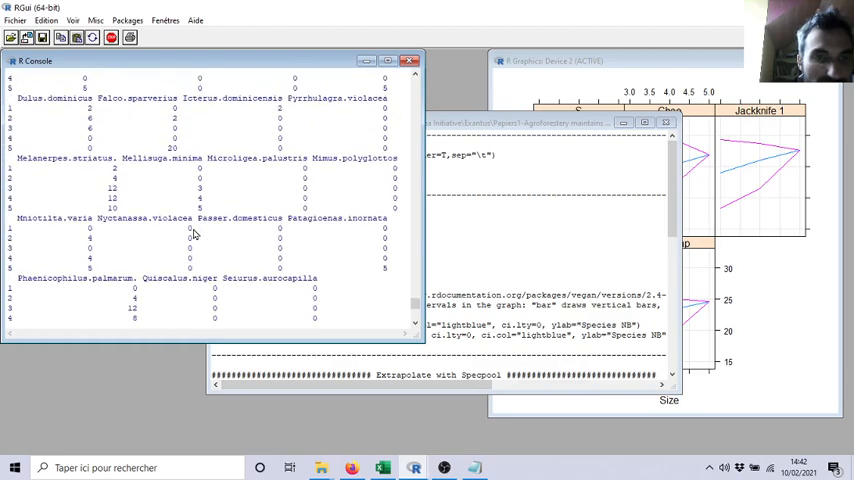
- Scroll through the printed site-by-species abundance table in the console
scroll("down", 3)
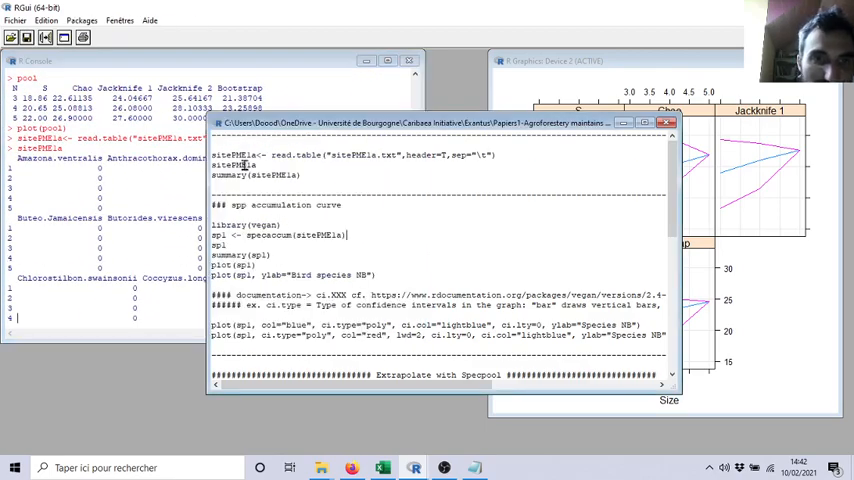
- Select the row-sum line z <- apply(siteRMEia,1,sum) in the script to run it
double_click(234, 164)
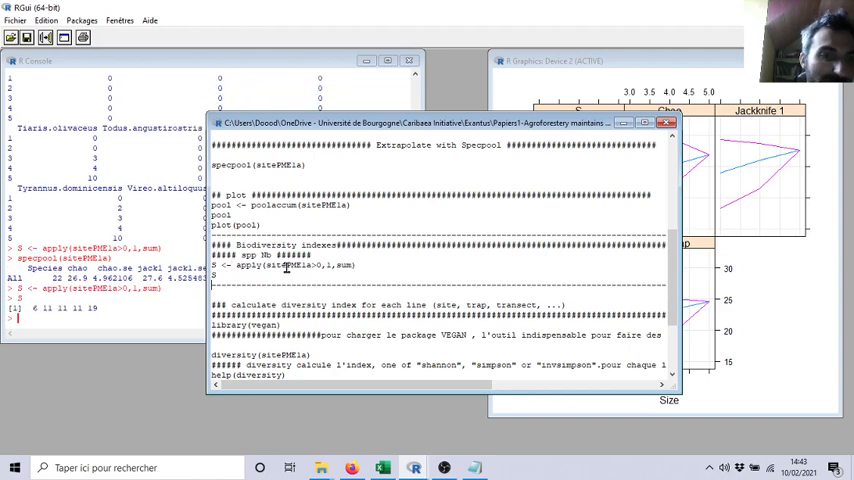
mouse_move(88, 324)
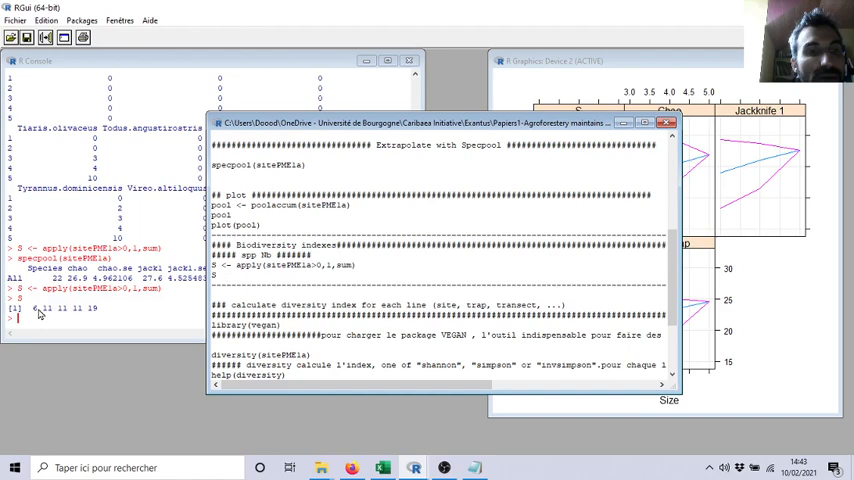
mouse_move(50, 312)
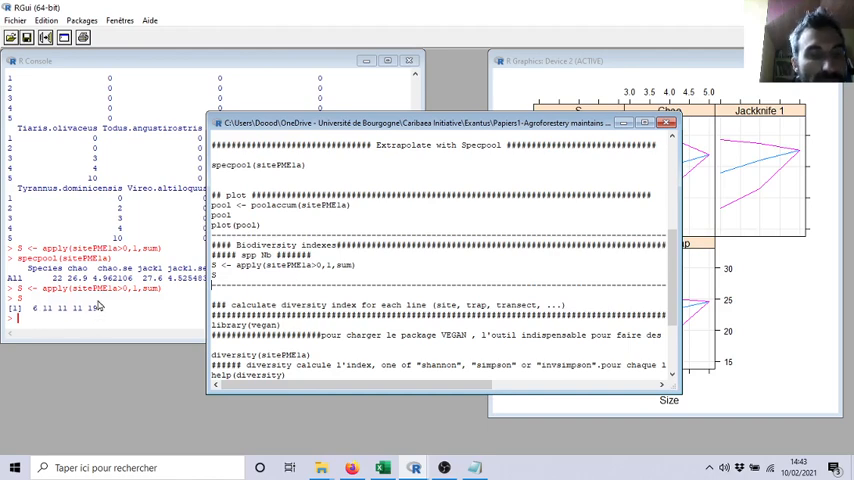
mouse_move(36, 314)
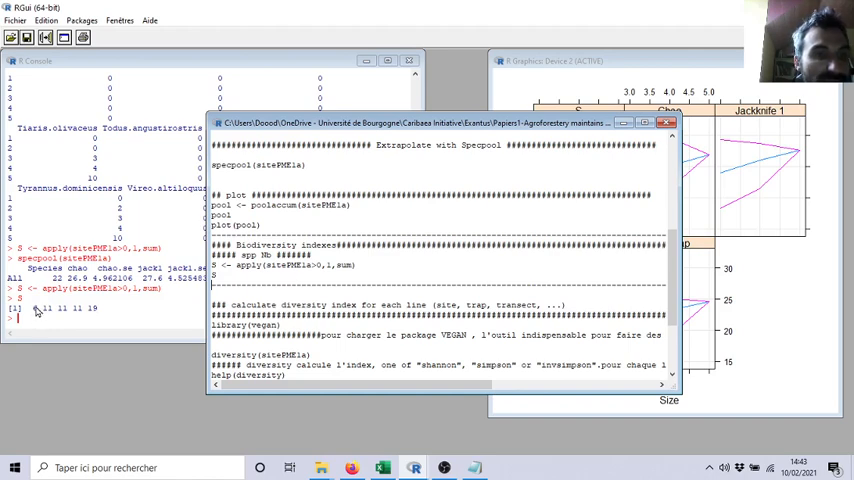
mouse_move(44, 310)
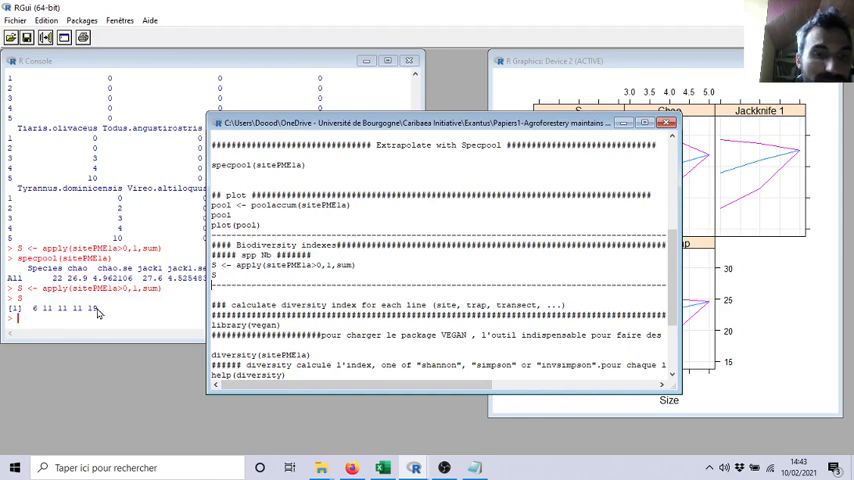
- Mark vegan in the library line and the diversity function names in the script
scroll("down", 3)
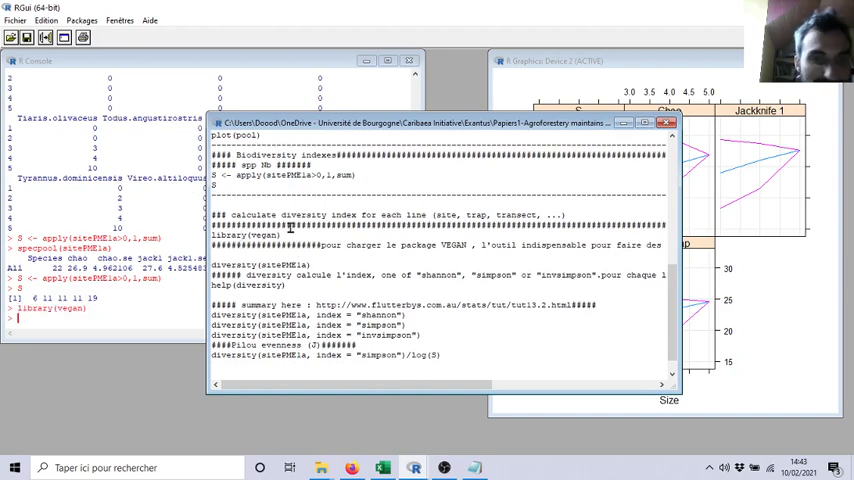
double_click(264, 236)
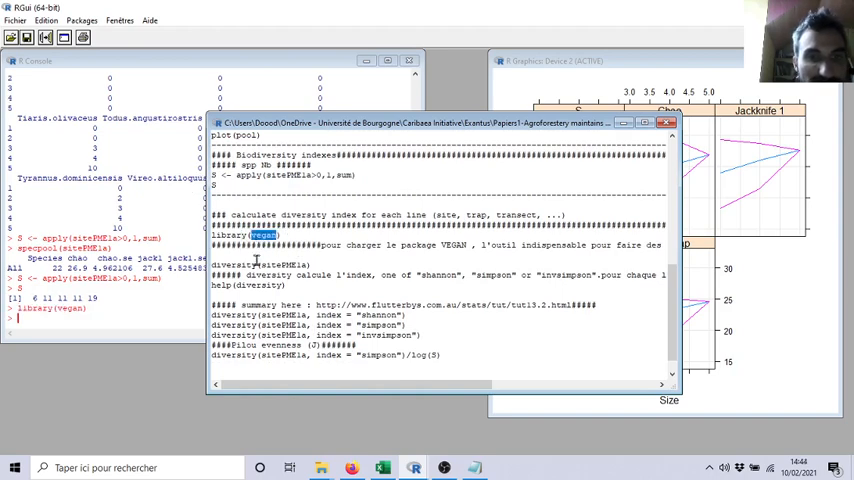
double_click(224, 264)
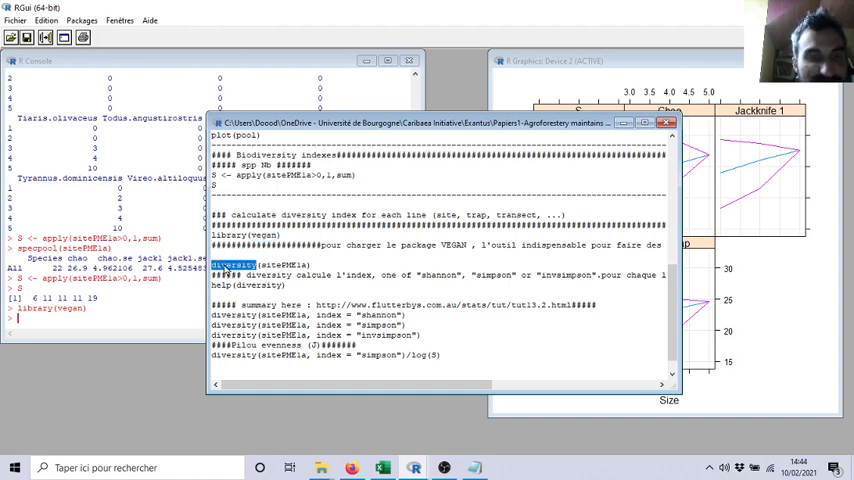
double_click(284, 264)
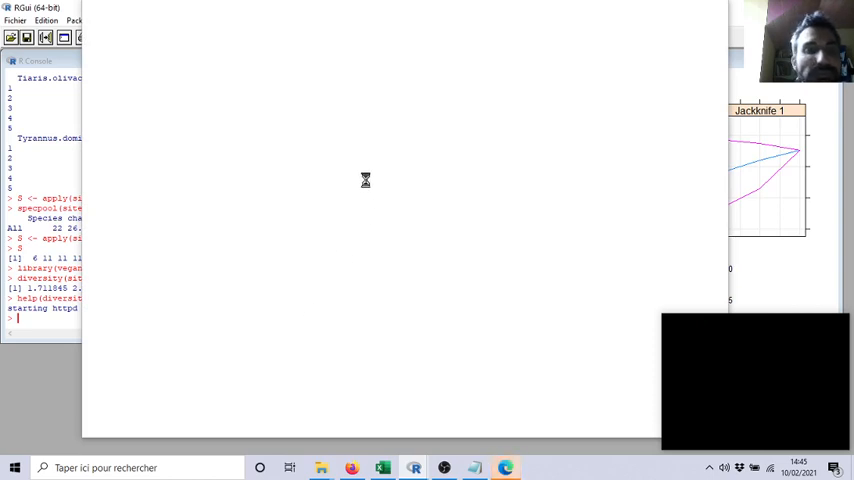
mouse_move(240, 96)
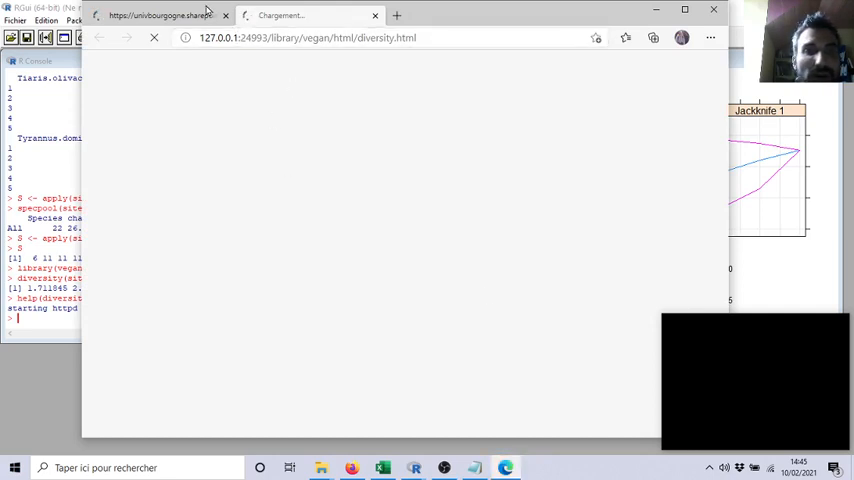
- Wait in Edge for the local diversity.html help page to load
left_click(224, 16)
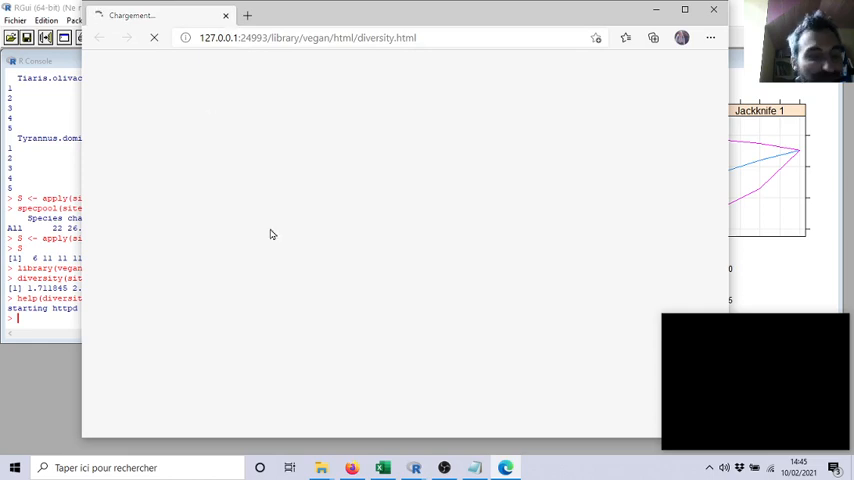
mouse_move(392, 92)
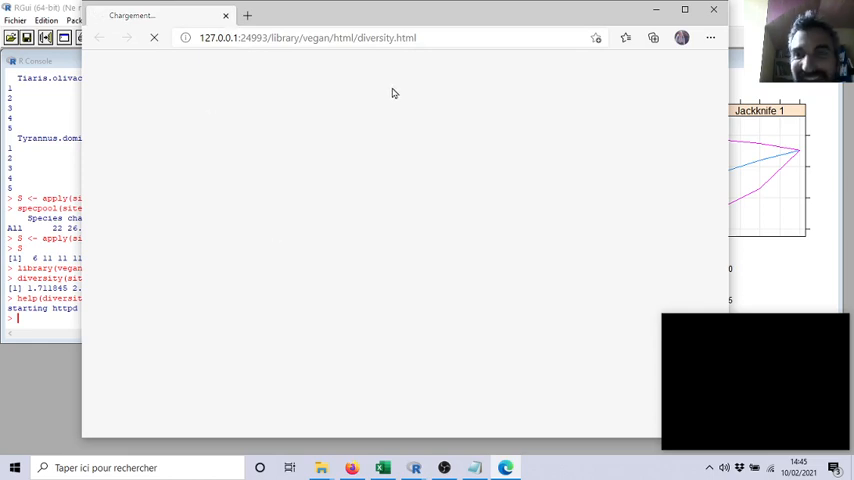
mouse_move(392, 100)
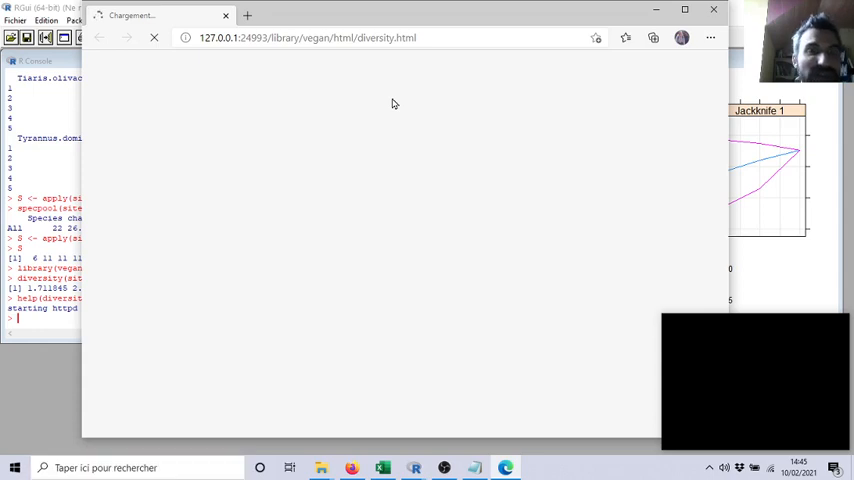
mouse_move(664, 24)
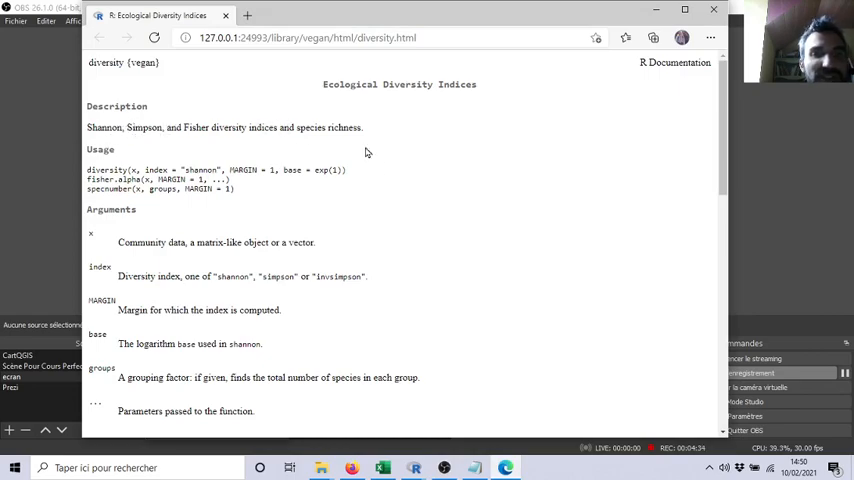
scroll("down", 3)
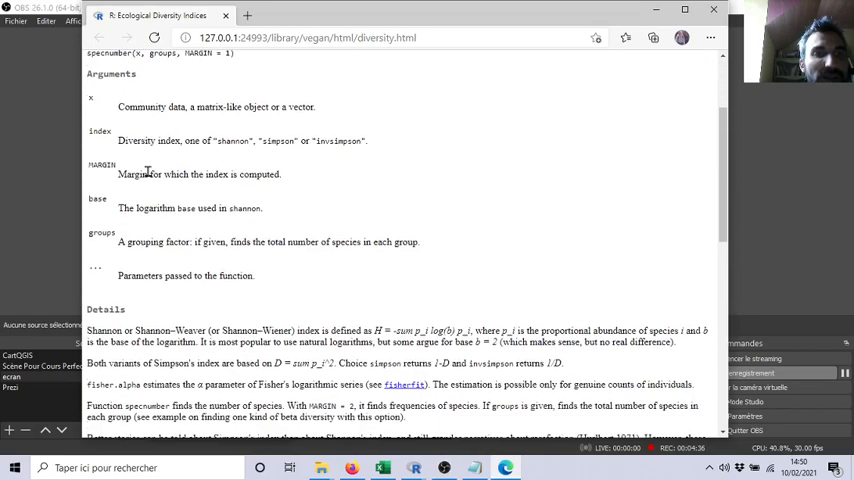
scroll("down", 3)
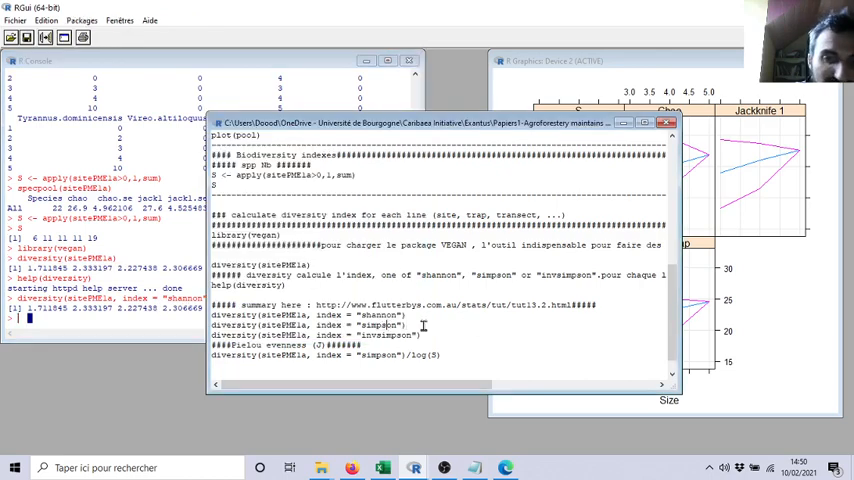
- Run the diversity() lines for shannon, simpson and invsimpson indices
key("Return")
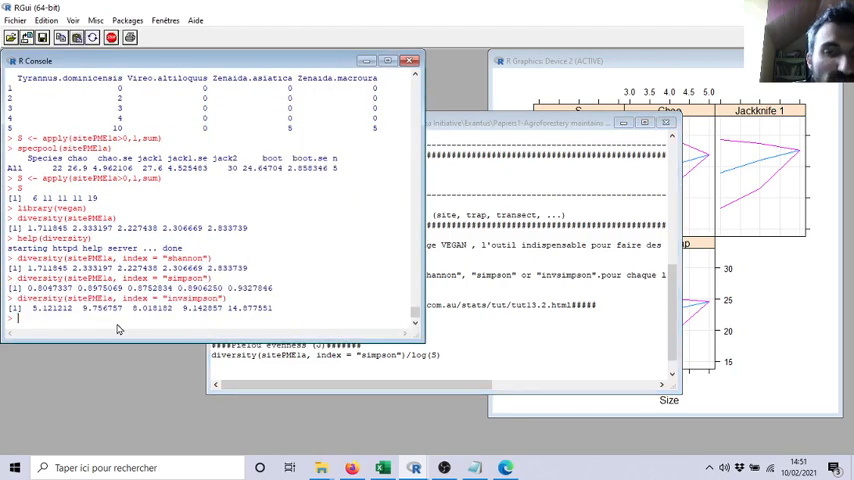
mouse_move(150, 250)
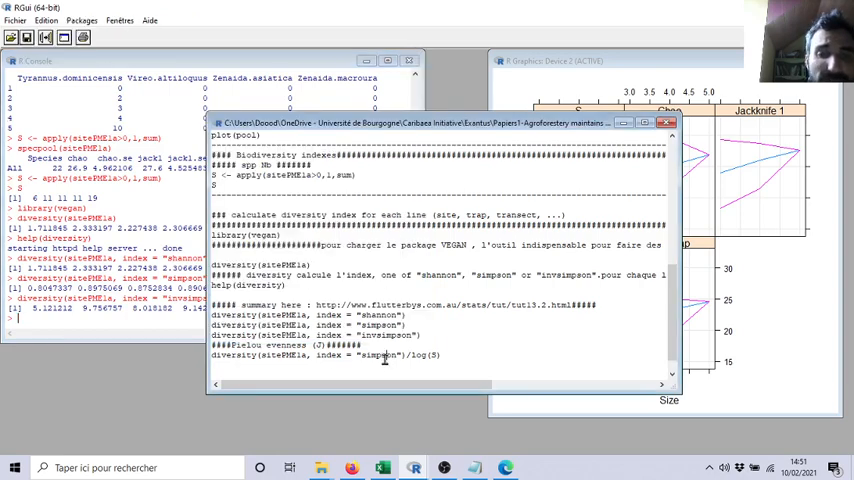
- Edit the Pielou evenness line diversity(...)/log(S) and run it
double_click(248, 344)
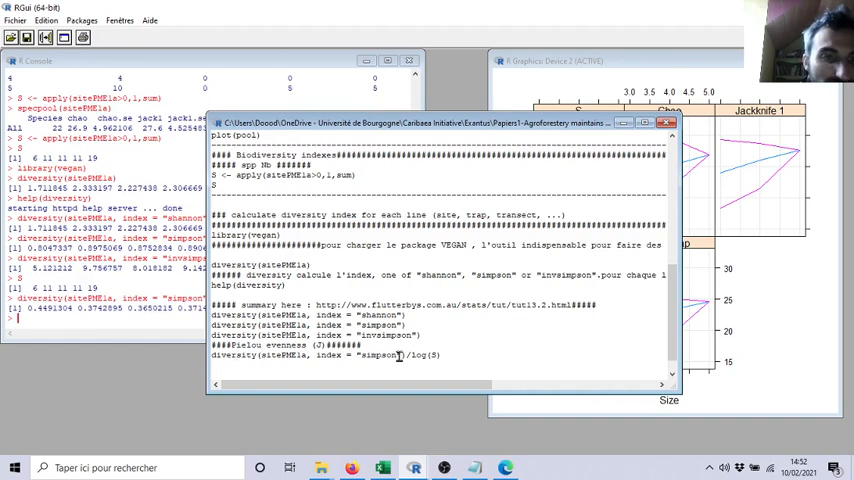
left_click(40, 60)
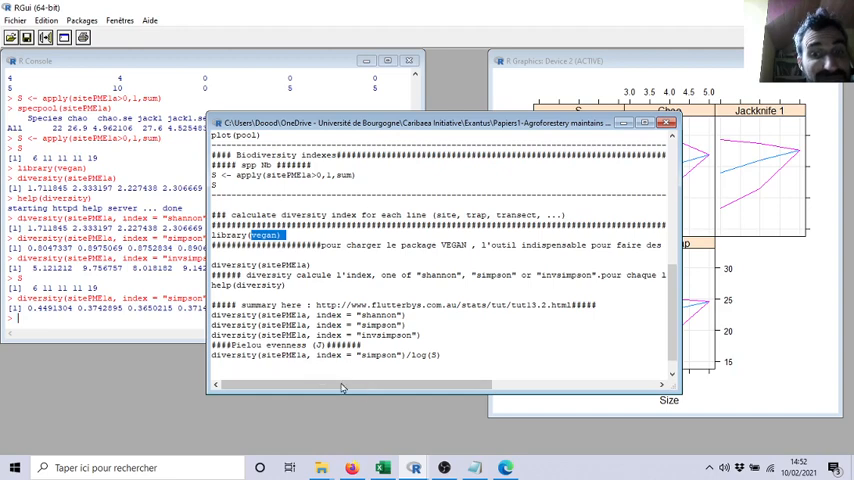
mouse_move(412, 416)
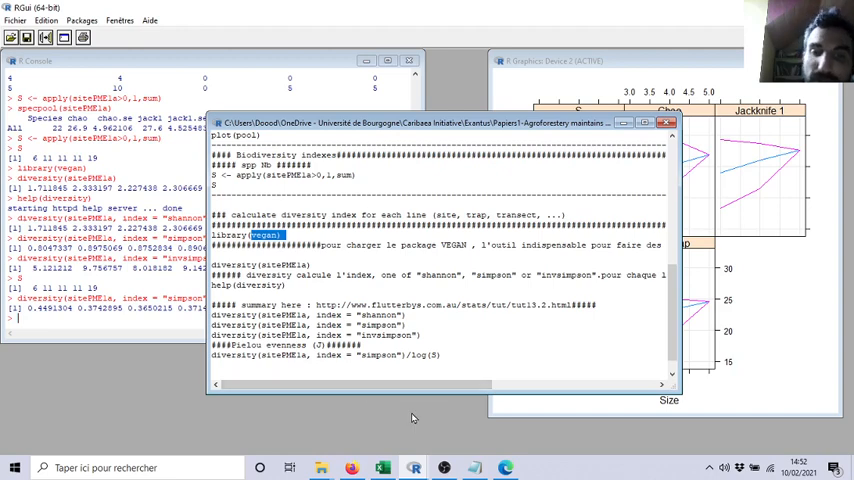